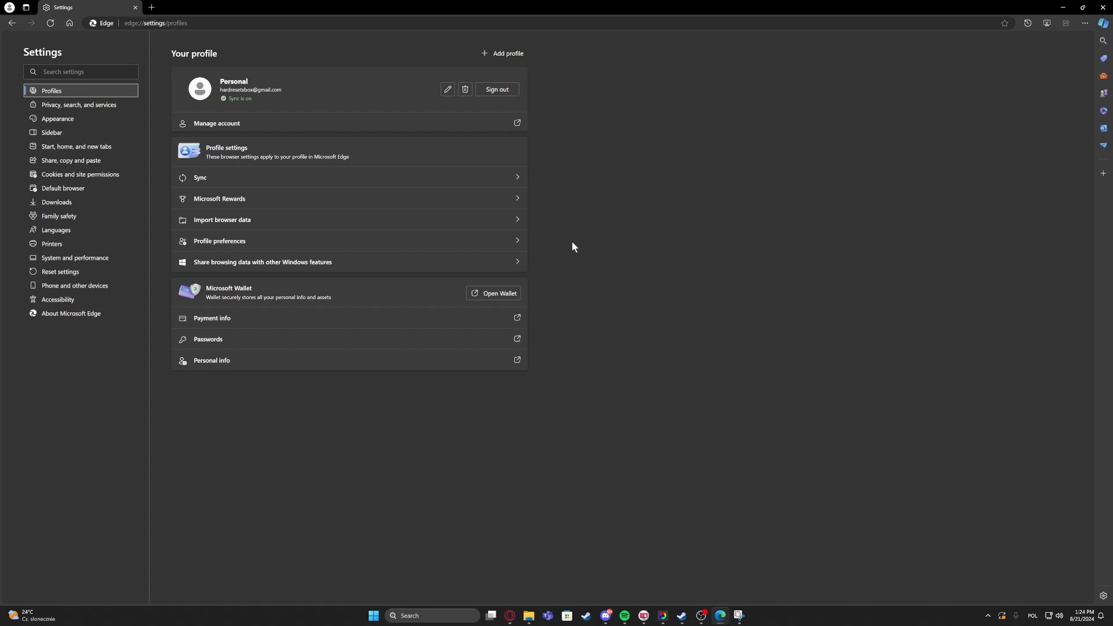
{"action": "mouse_move", "coordinate": [656, 241]}
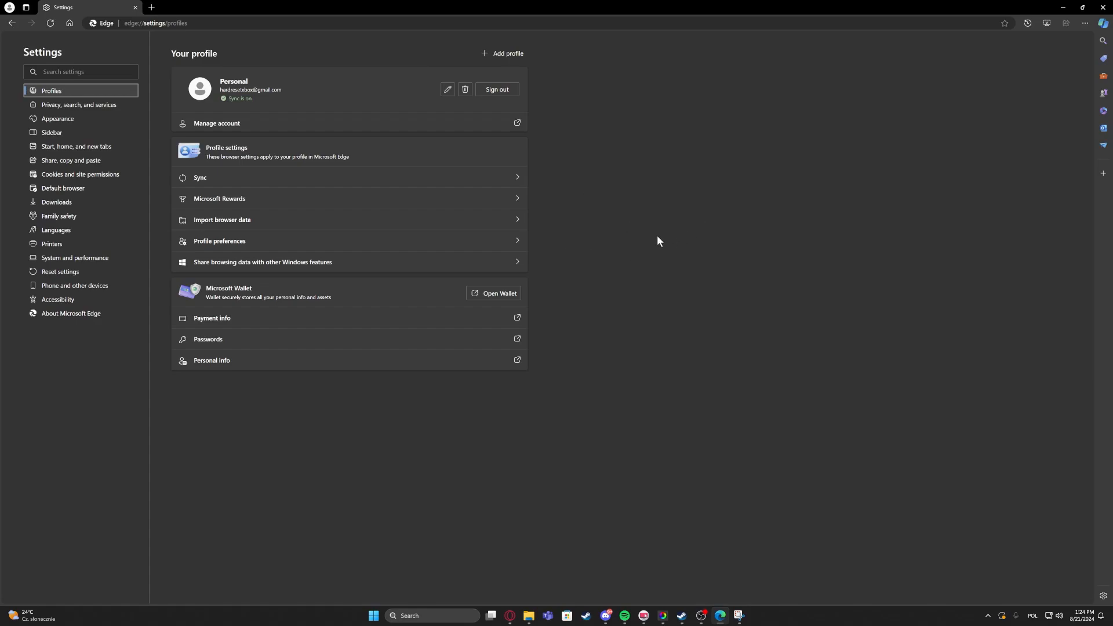
{"action": "mouse_move", "coordinate": [680, 206]}
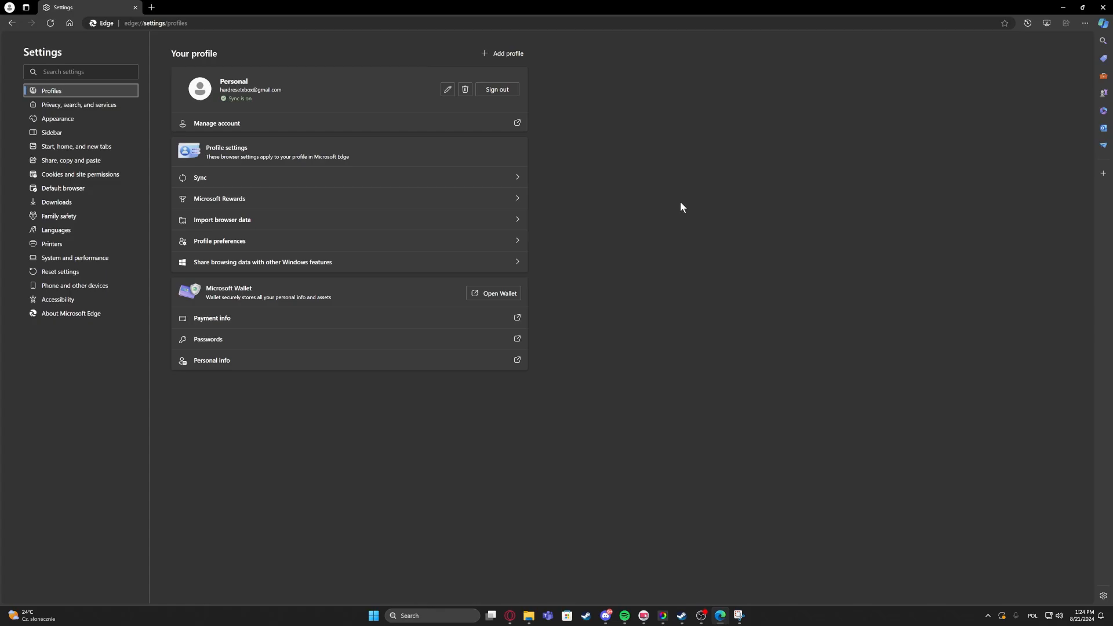
- Open Edge's Downloads settings and open then cancel the Change location folder picker
{"action": "left_click", "coordinate": [1103, 23]}
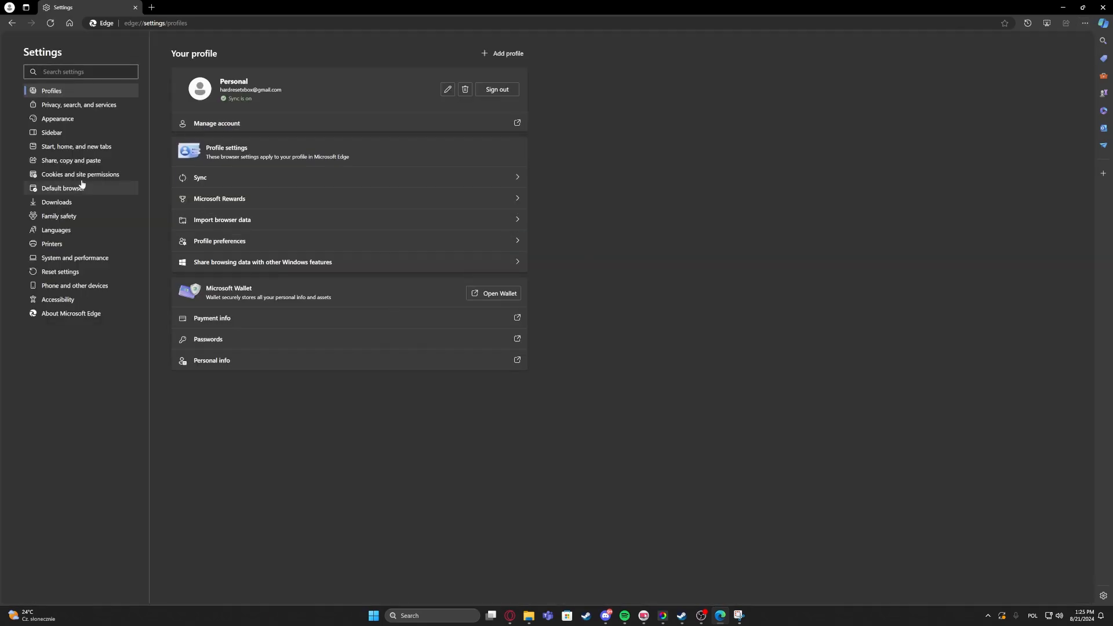
{"action": "left_click", "coordinate": [57, 203]}
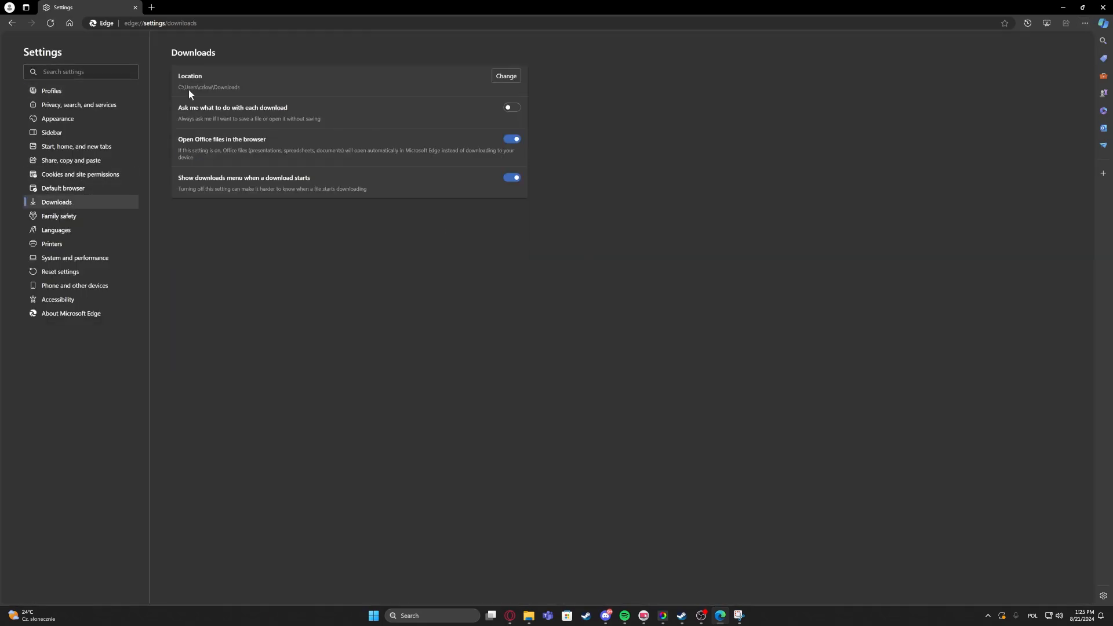
{"action": "left_click", "coordinate": [506, 76]}
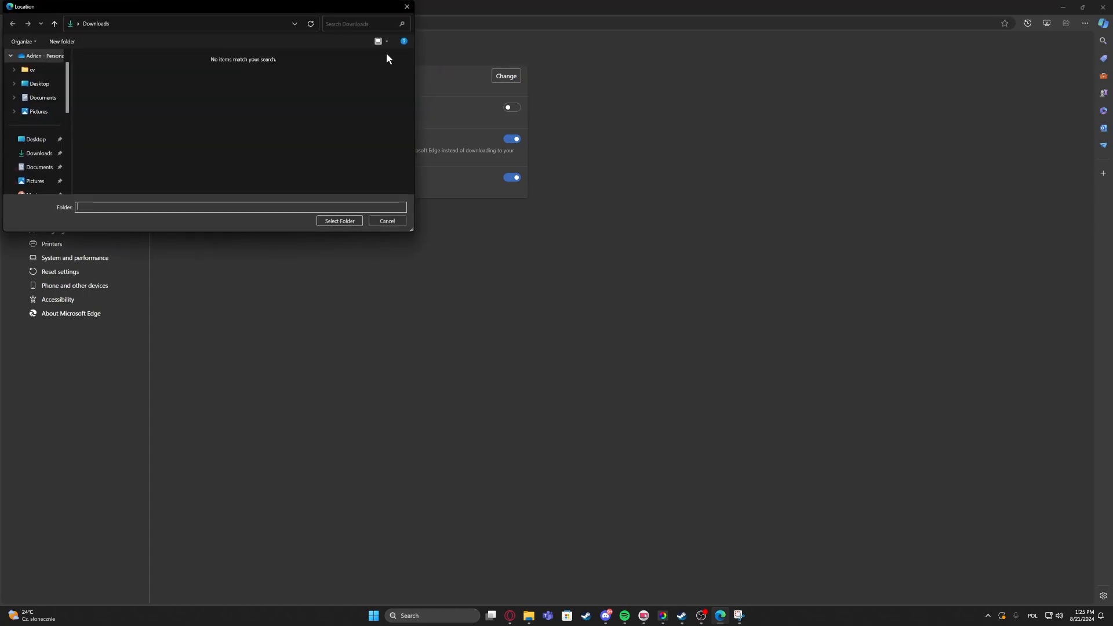
{"action": "left_click", "coordinate": [388, 221]}
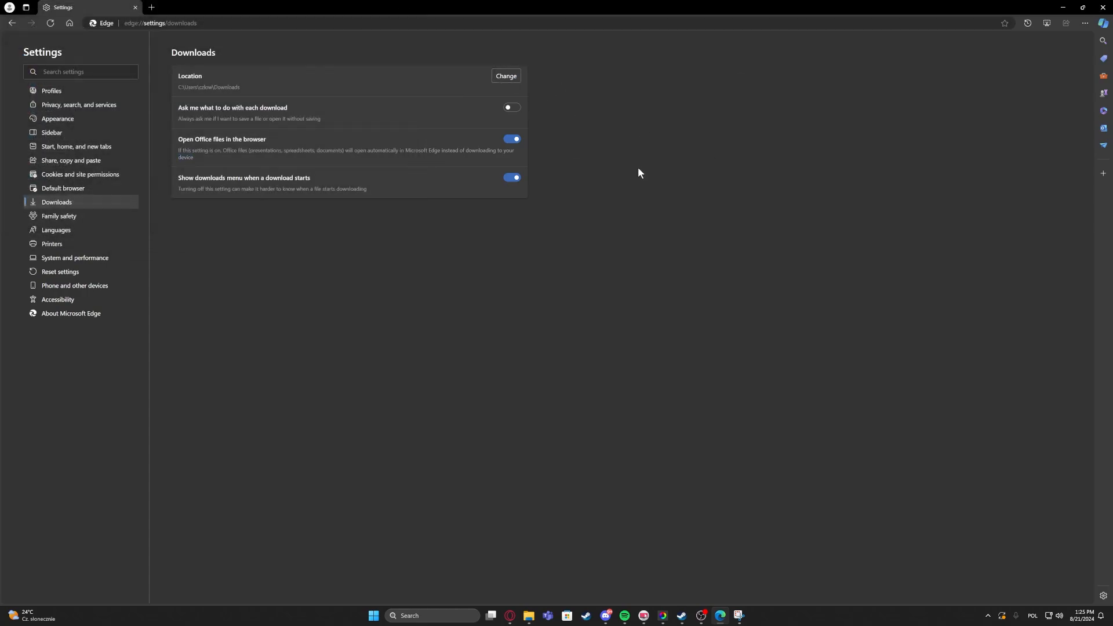
{"action": "mouse_move", "coordinate": [594, 176]}
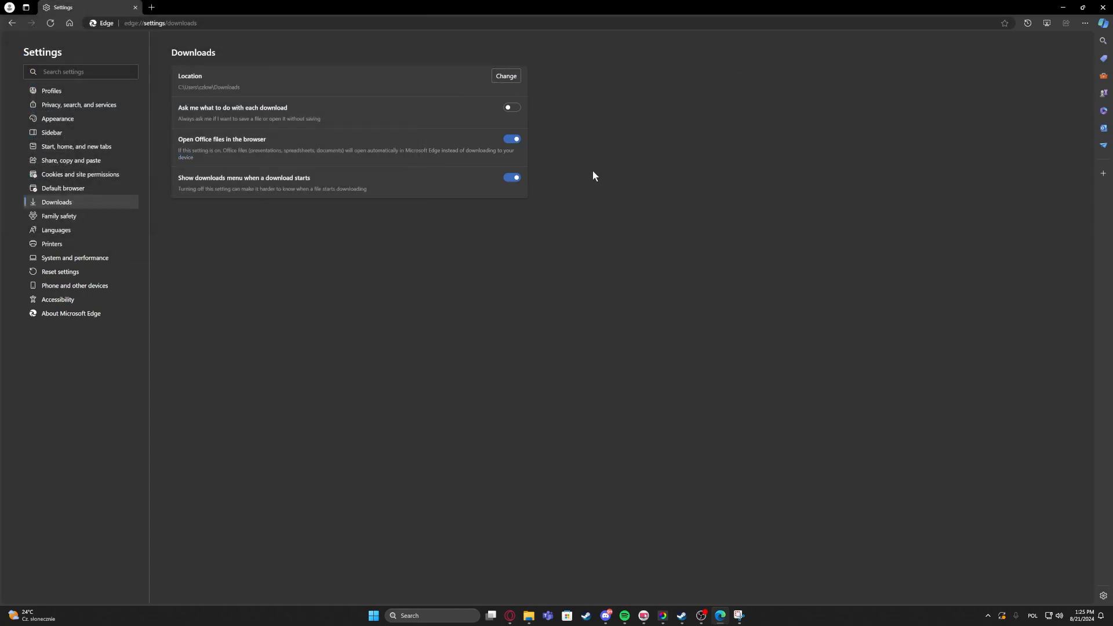
{"action": "mouse_move", "coordinate": [579, 177]}
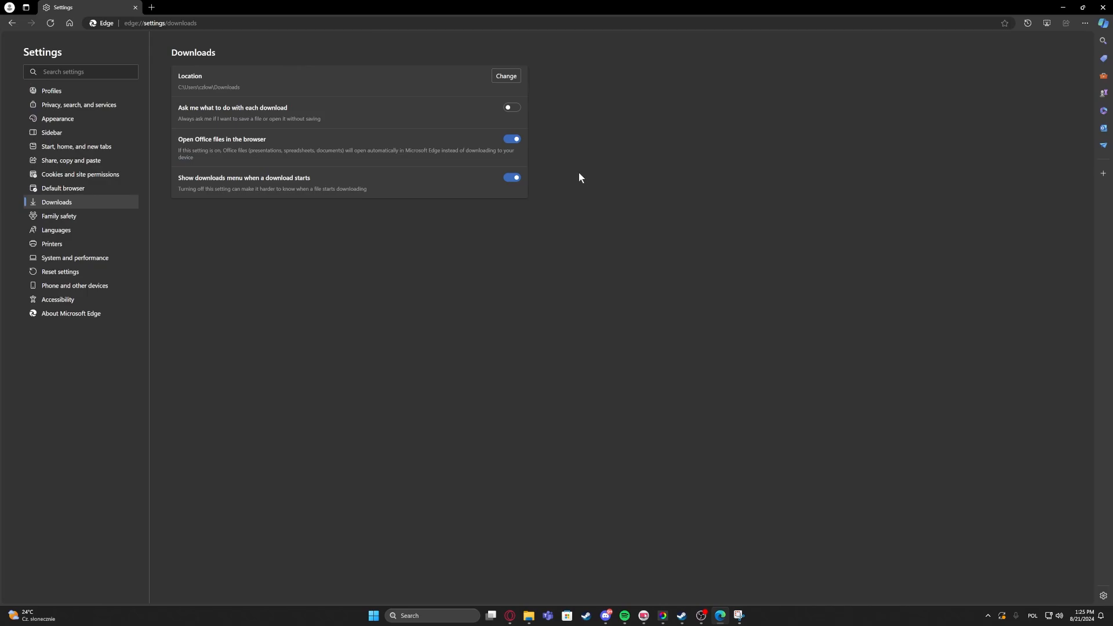